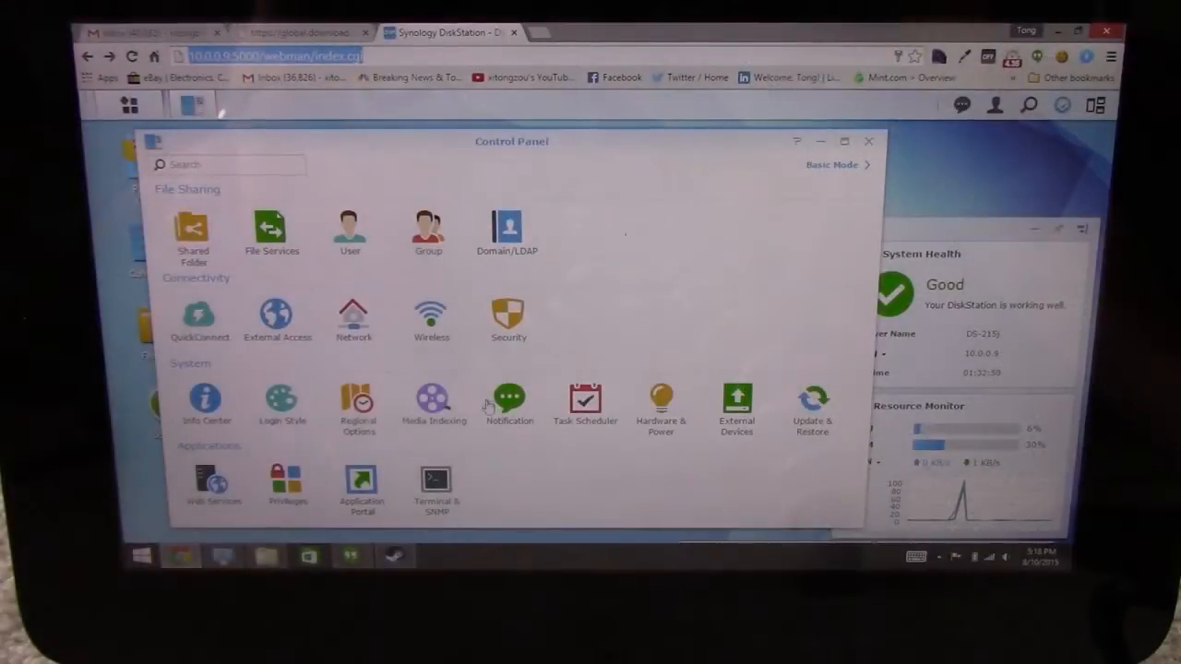
- Review the DS215j quick installation guide and open the list of installed packages
click(305, 32)
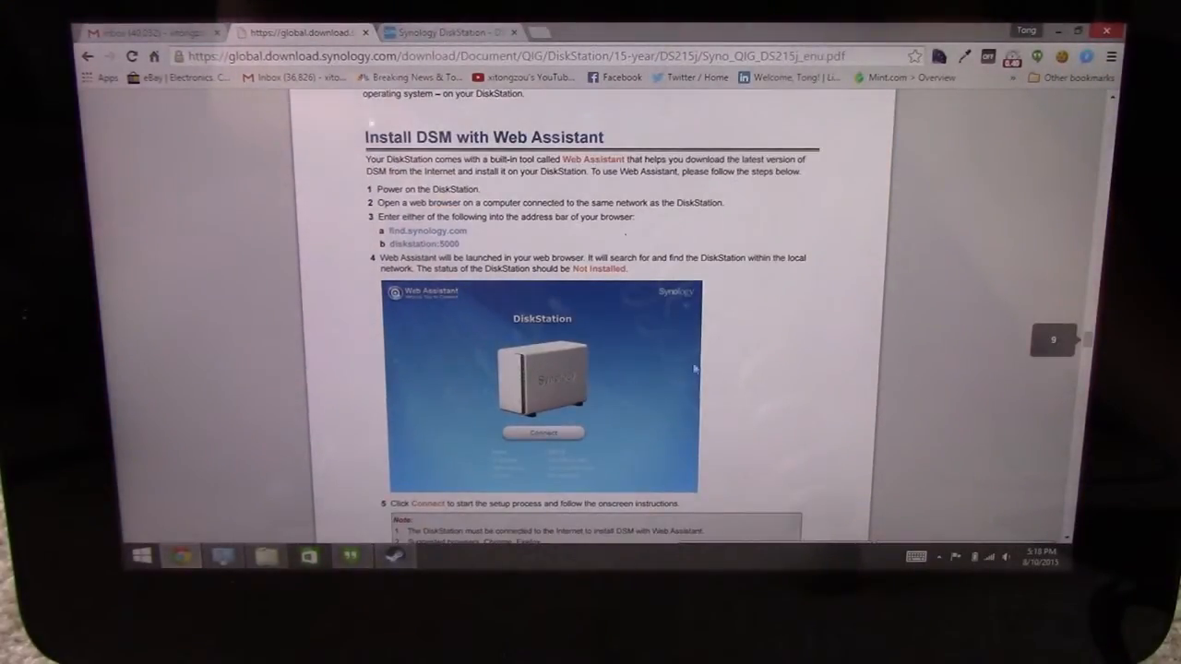
scroll(down, 3)
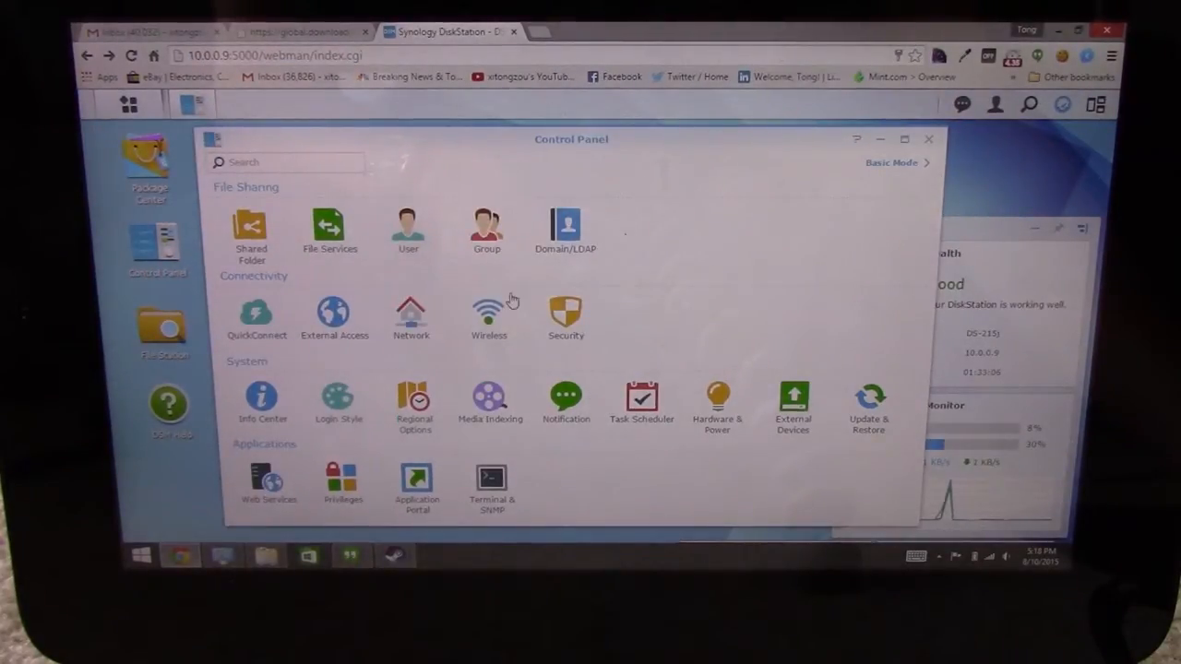
mouse_move(590, 240)
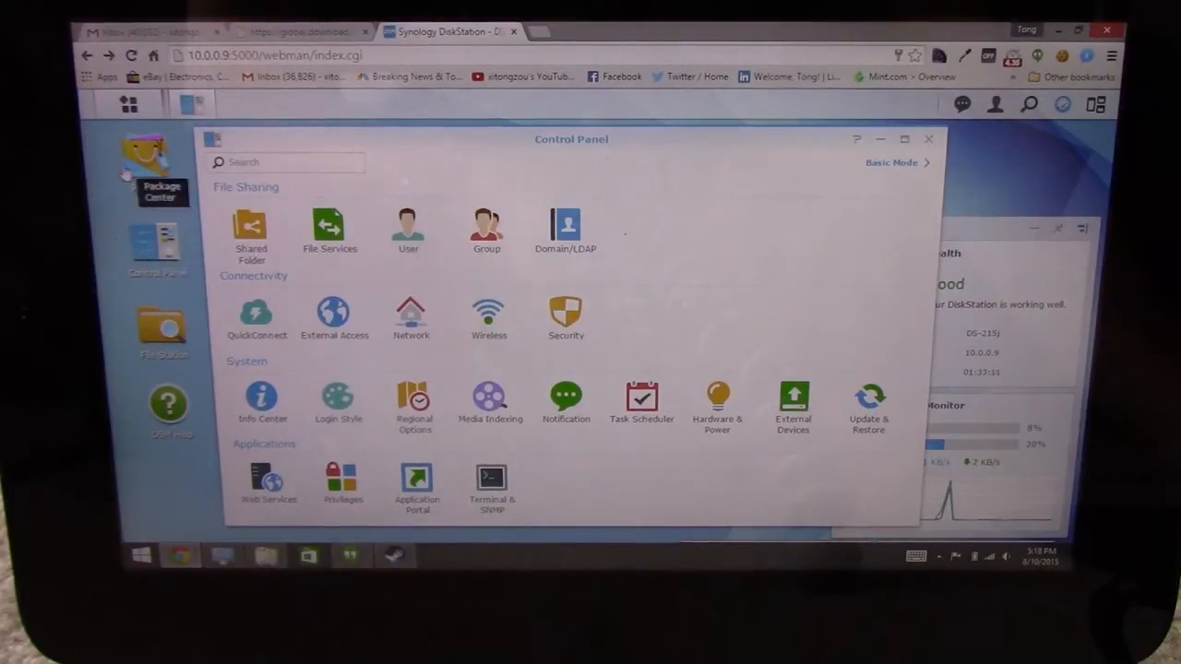
click(149, 161)
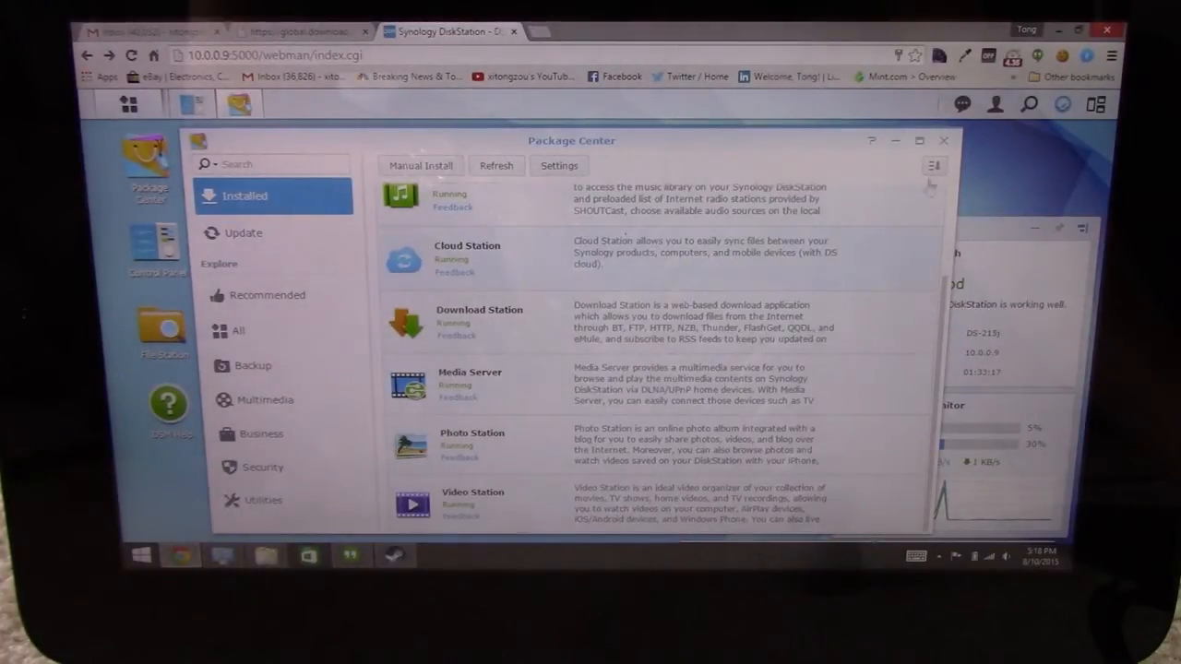
mouse_move(826, 261)
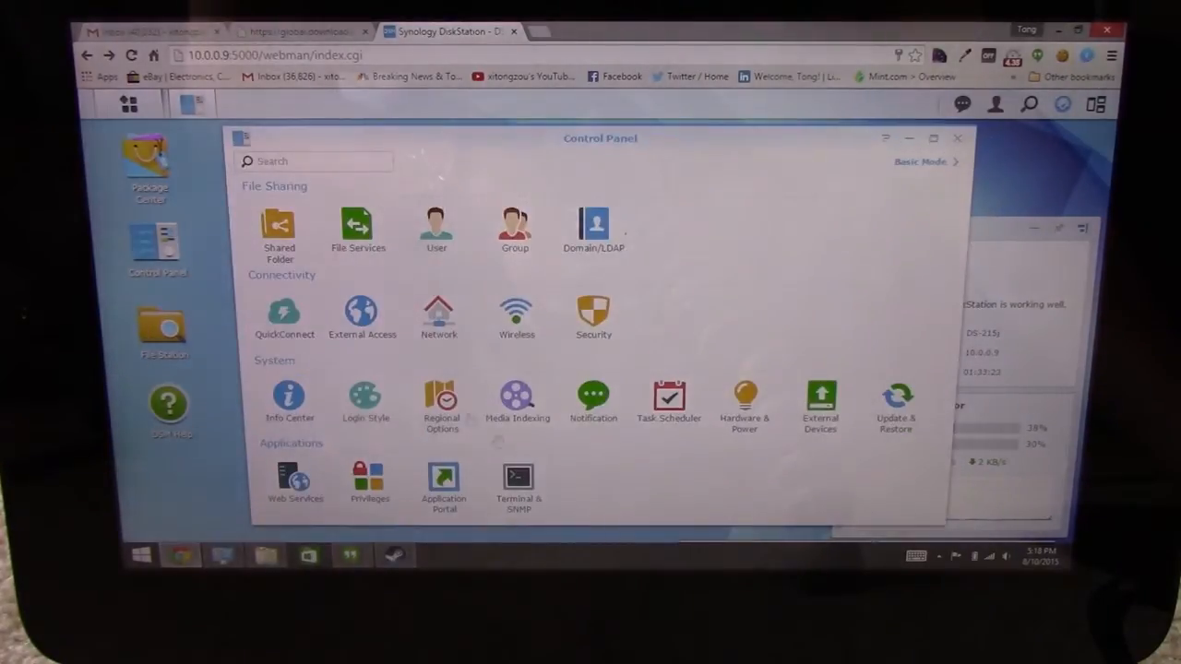
mouse_move(732, 362)
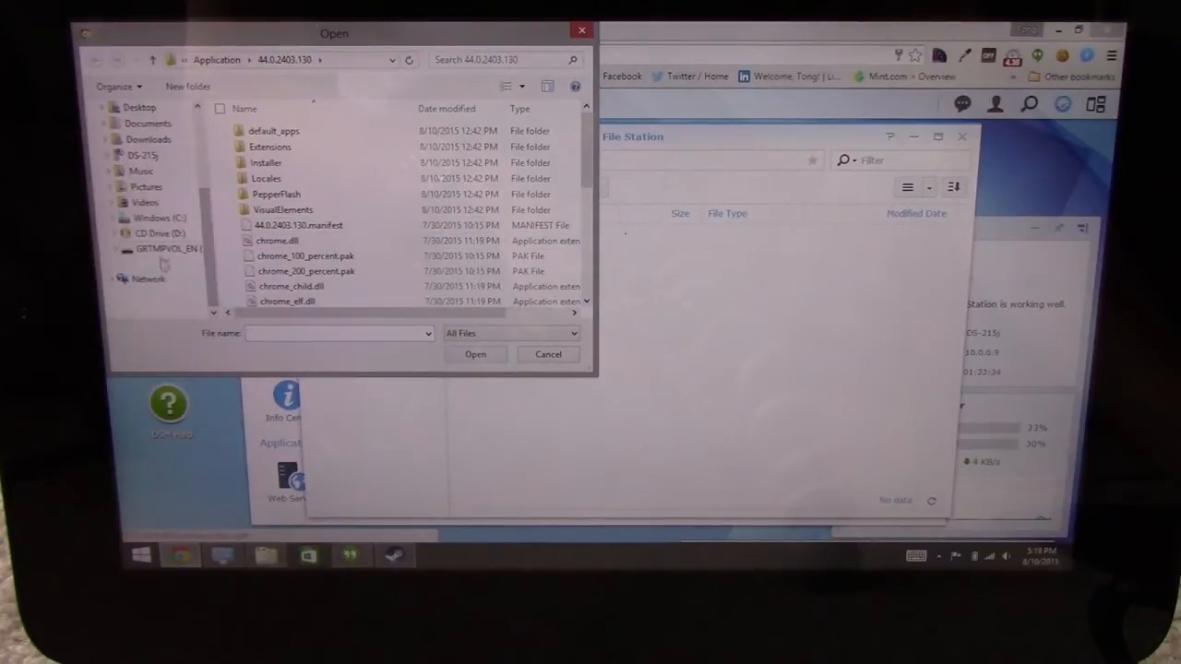
- Select the GRTMPVOL_EN (E:) drive and scroll down to the MP4 music video
click(169, 248)
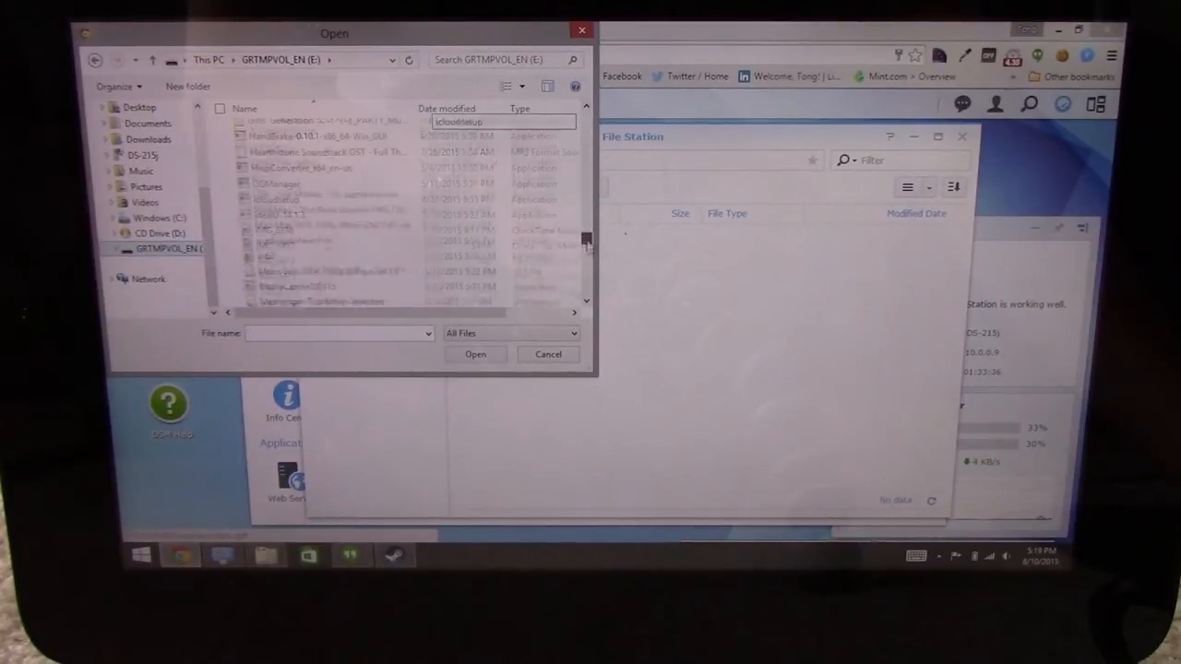
scroll(down, 3)
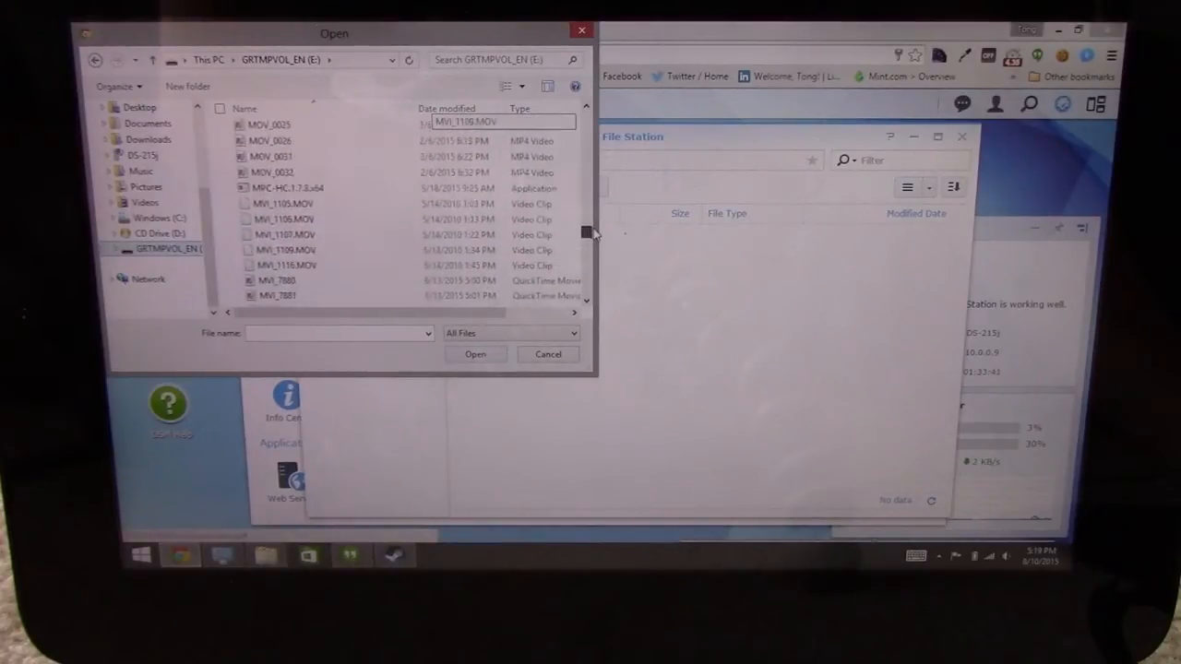
scroll(down, 3)
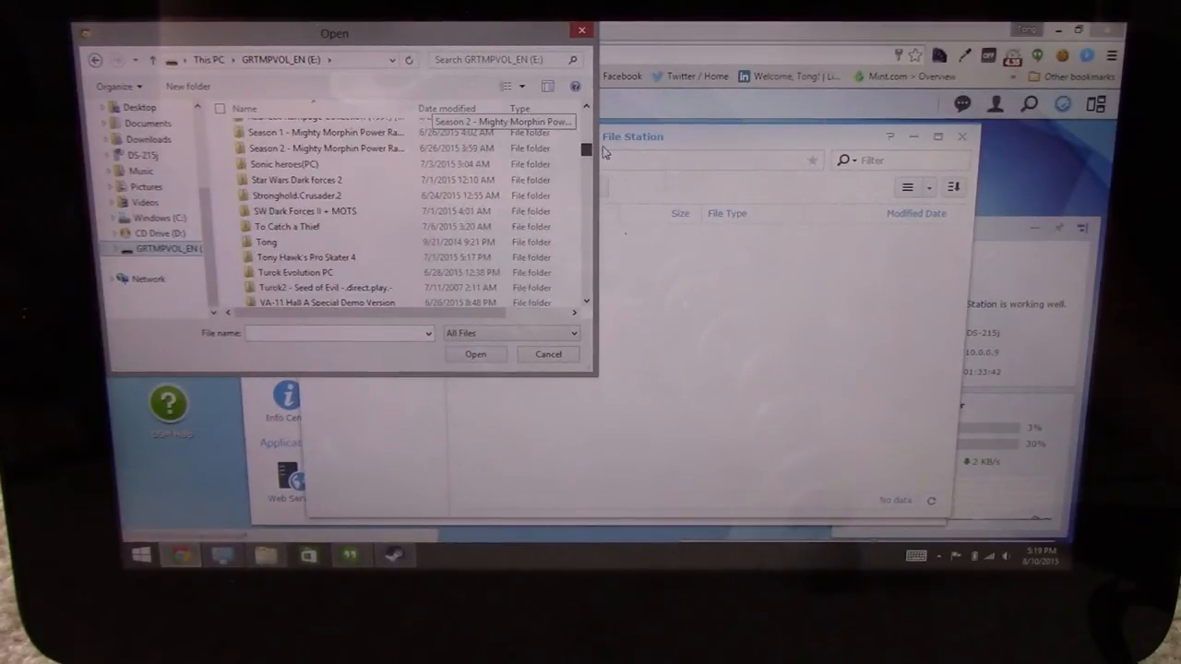
scroll(down, 3)
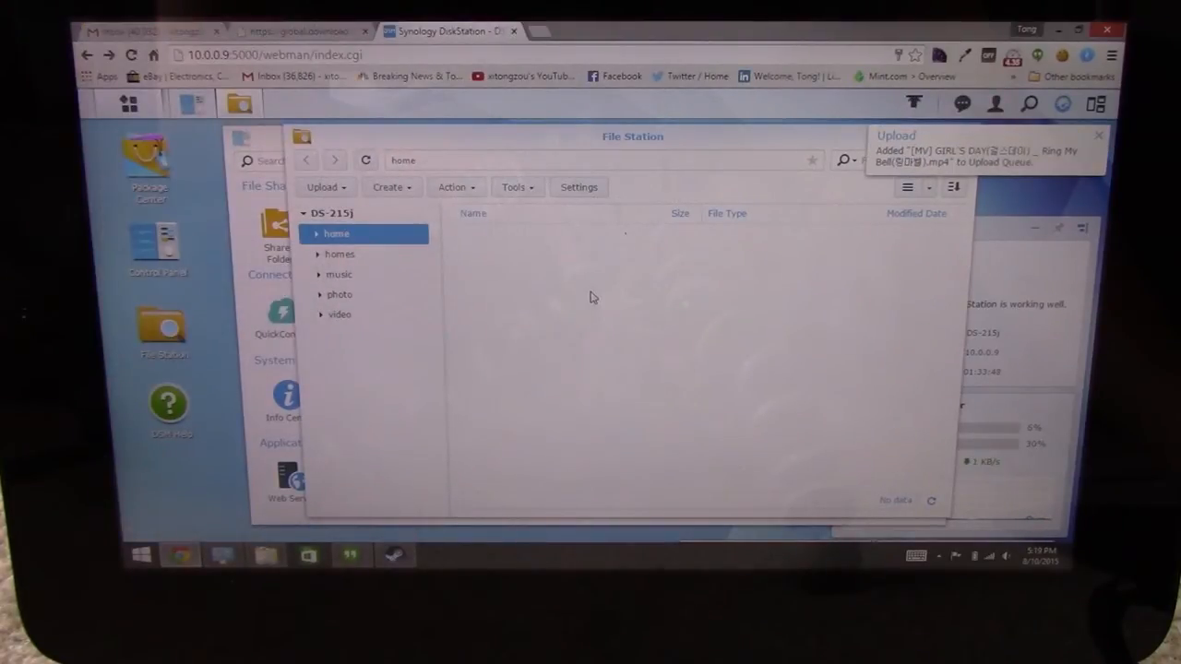
mouse_move(756, 245)
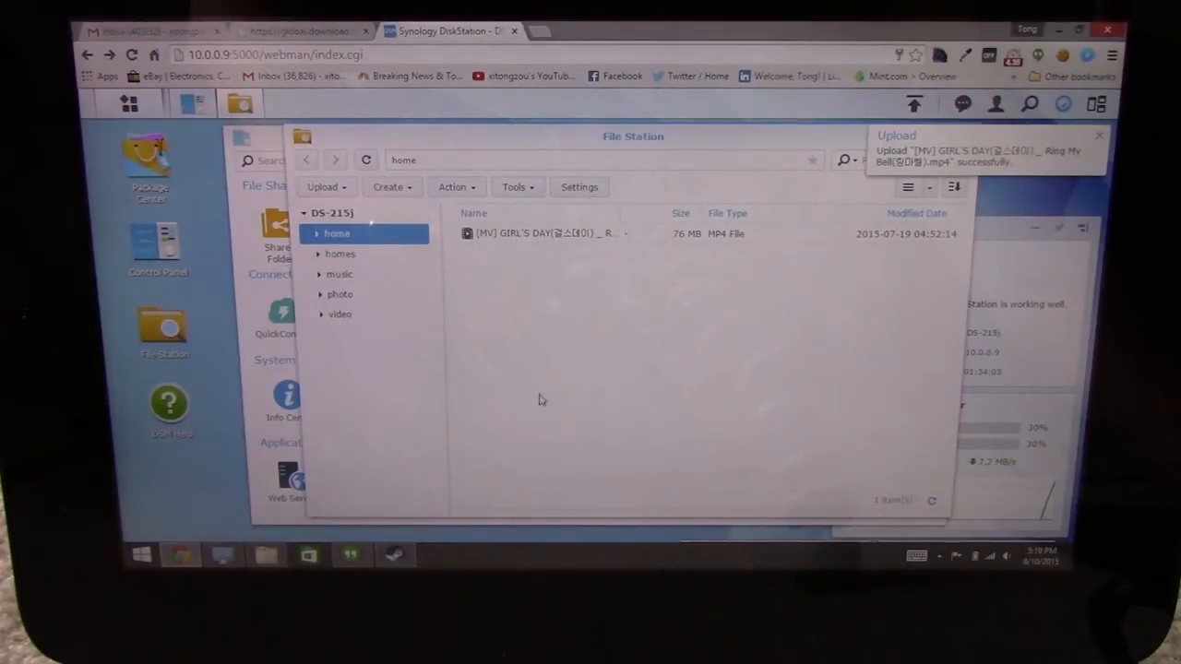
- Select the uploaded 76 MB GIRL'S DAY MP4 in the home folder
click(554, 233)
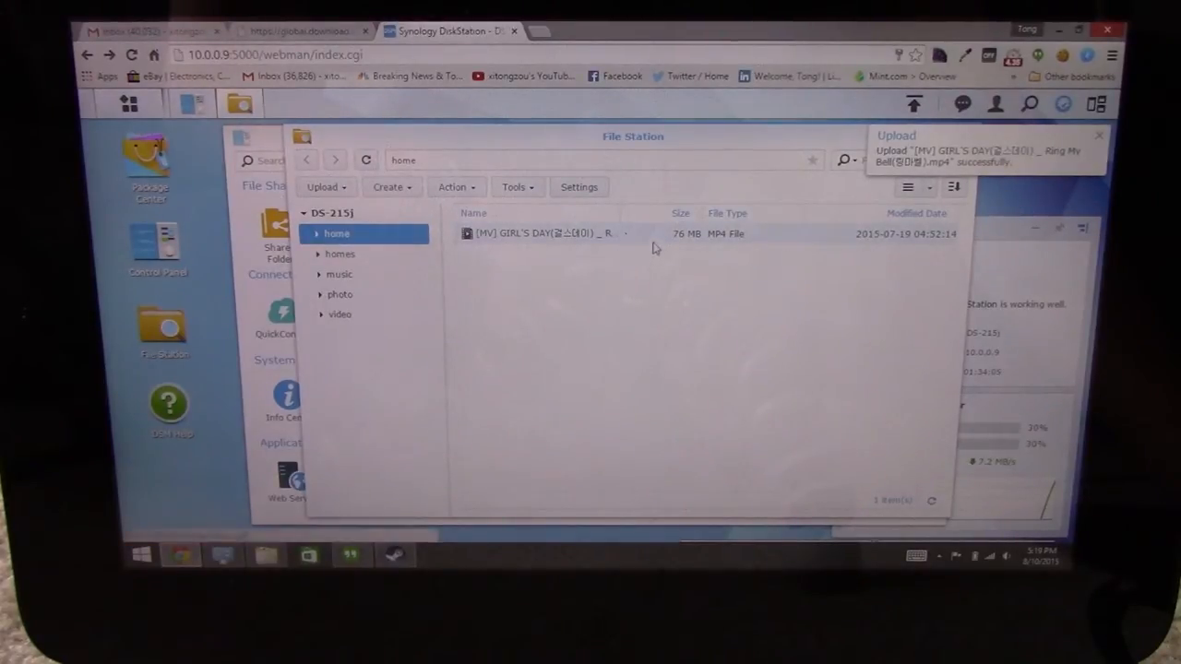
- Play the GIRL'S DAY MP4 from its context menu, then bring Control Panel to the front
right_click(545, 232)
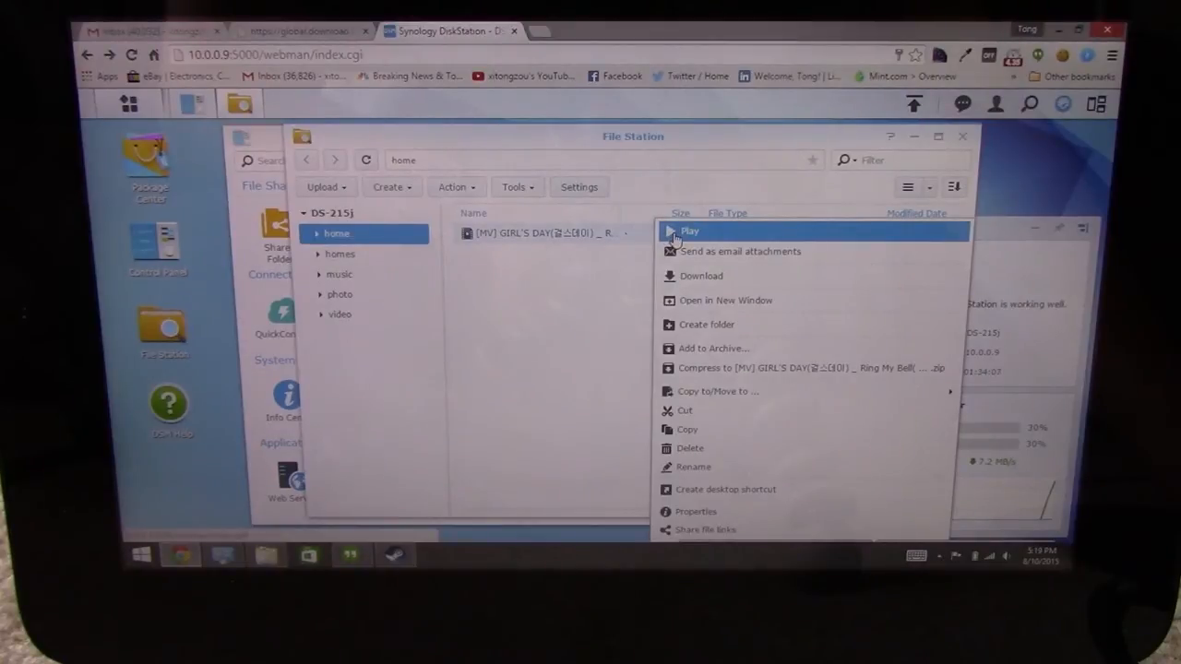
click(689, 231)
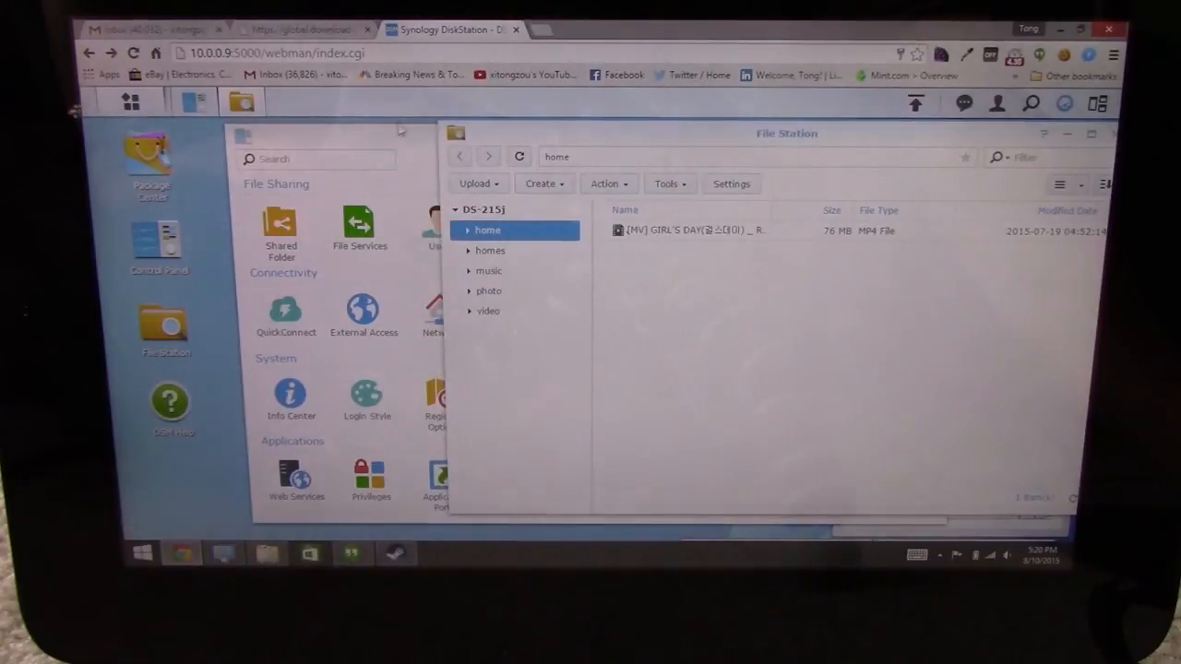
click(159, 249)
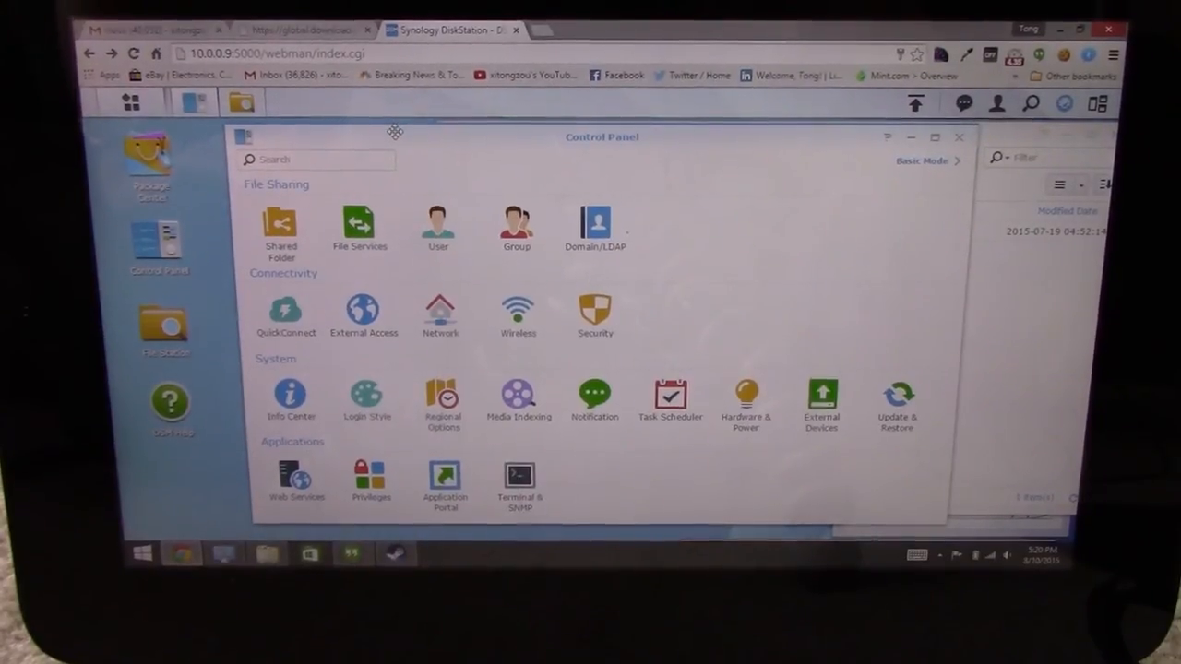